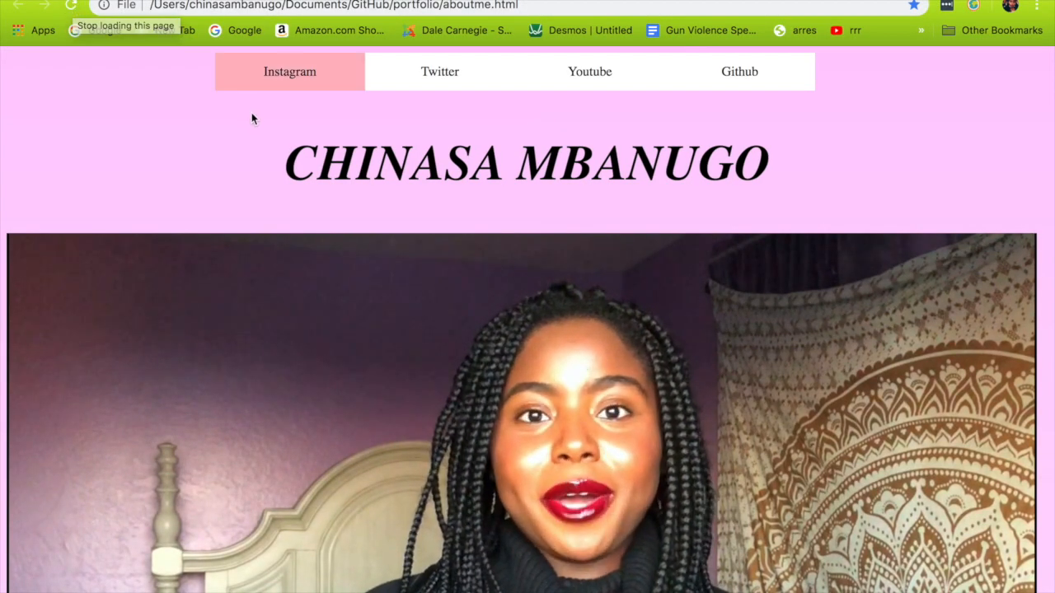
pyautogui.moveTo(440, 71)
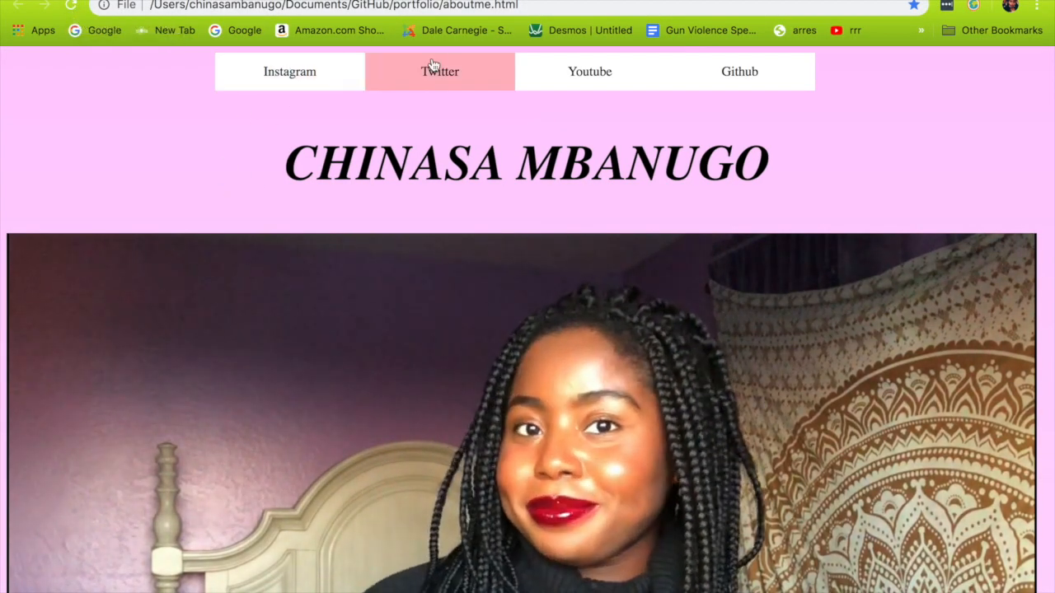
# - Scroll through aboutme.html's CSS to review the html, body gradient and other rules, entering 'width'
pyautogui.scroll(-3)
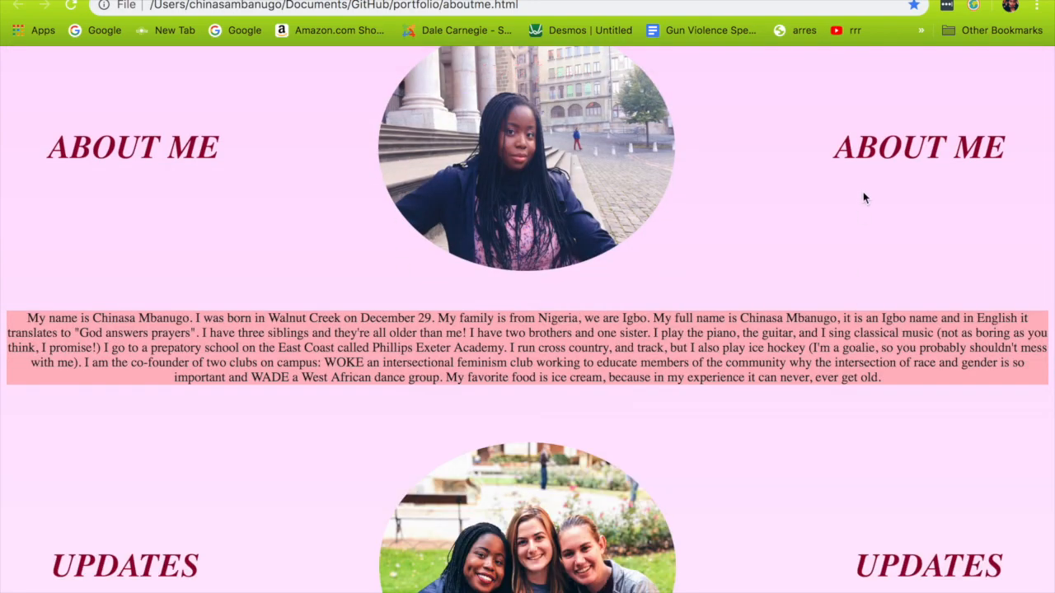
pyautogui.scroll(-3)
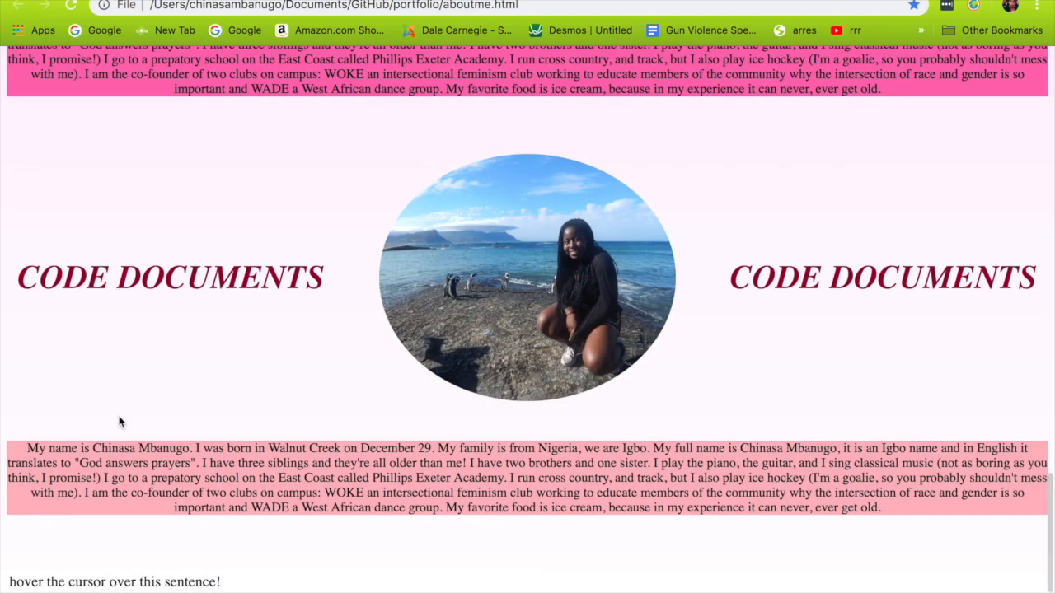
pyautogui.scroll(-3)
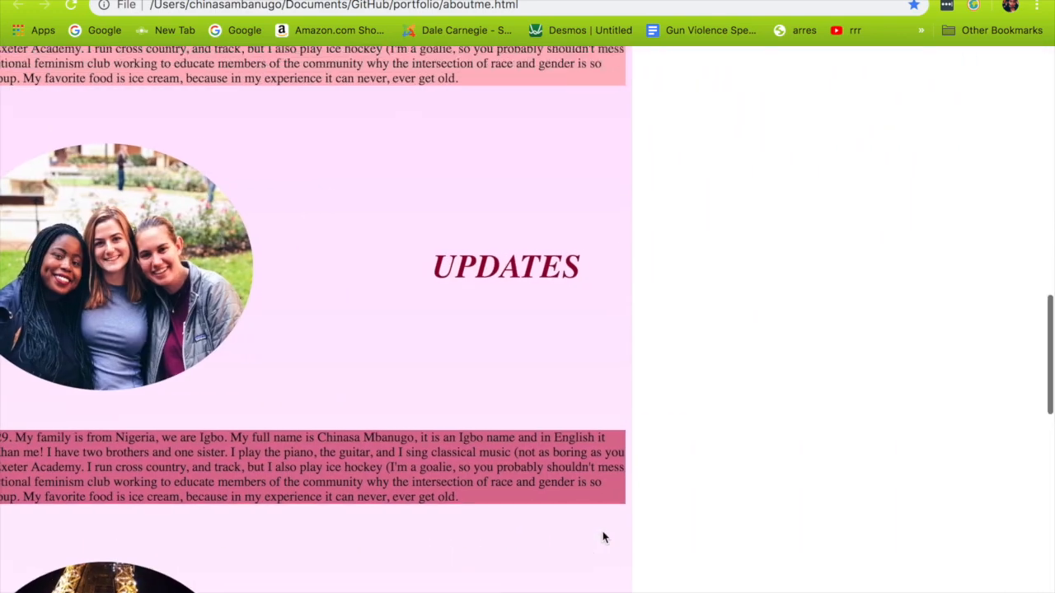
pyautogui.scroll(-3)
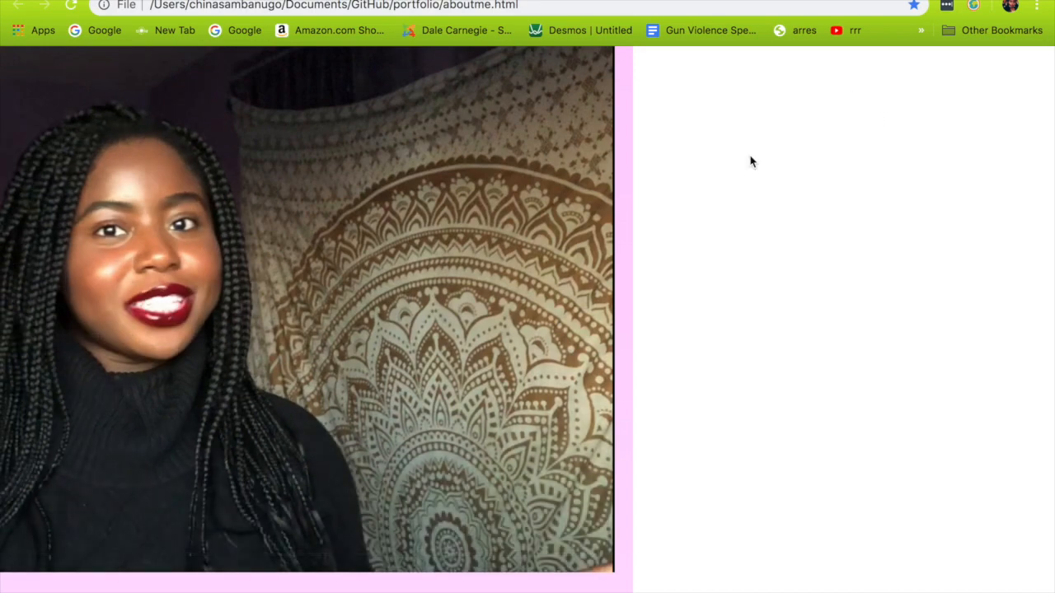
pyautogui.scroll(-3)
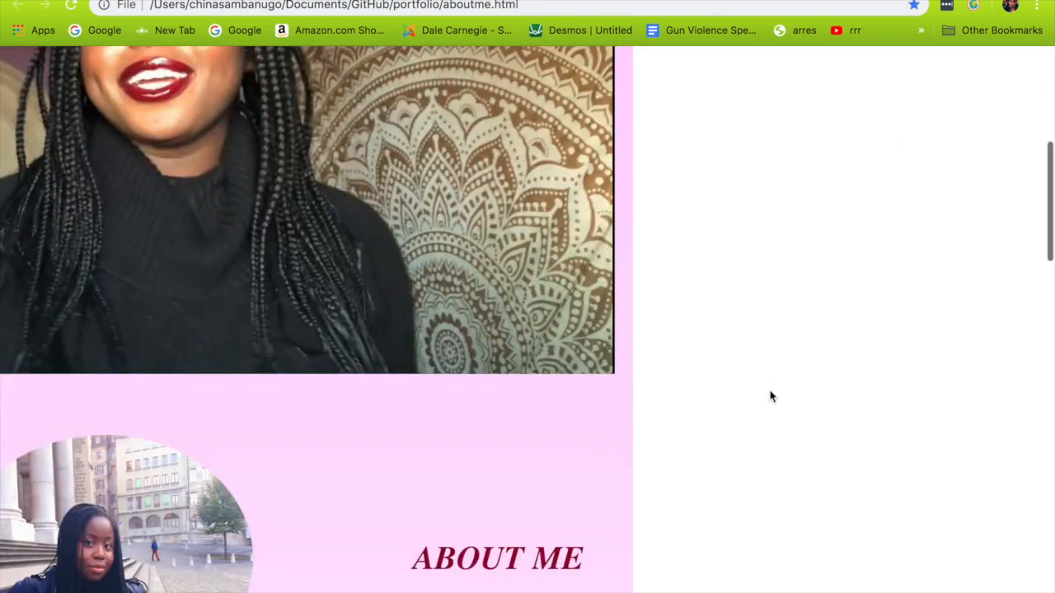
pyautogui.scroll(-3)
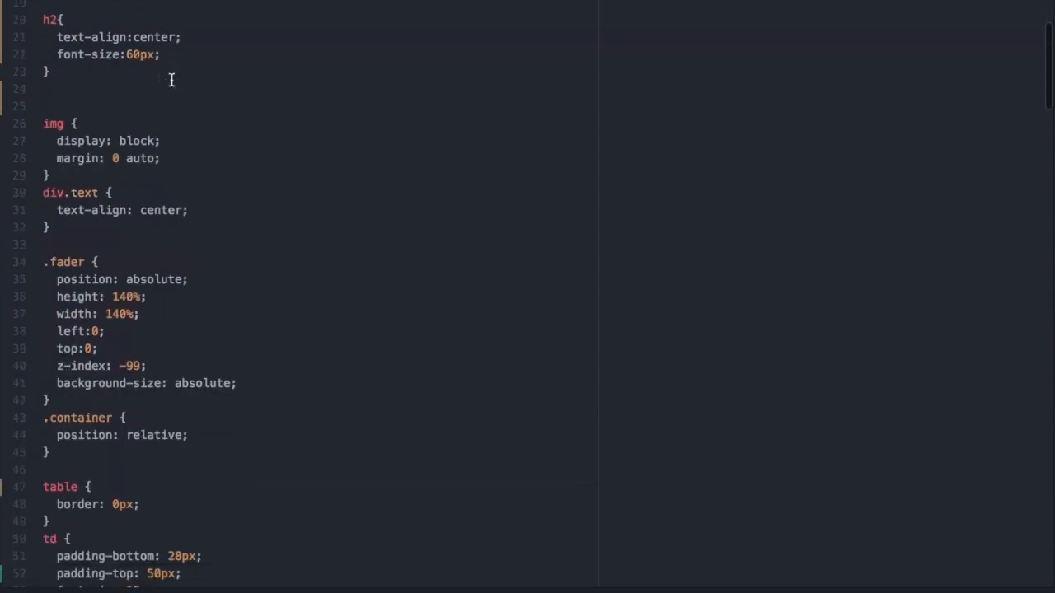
pyautogui.scroll(-3)
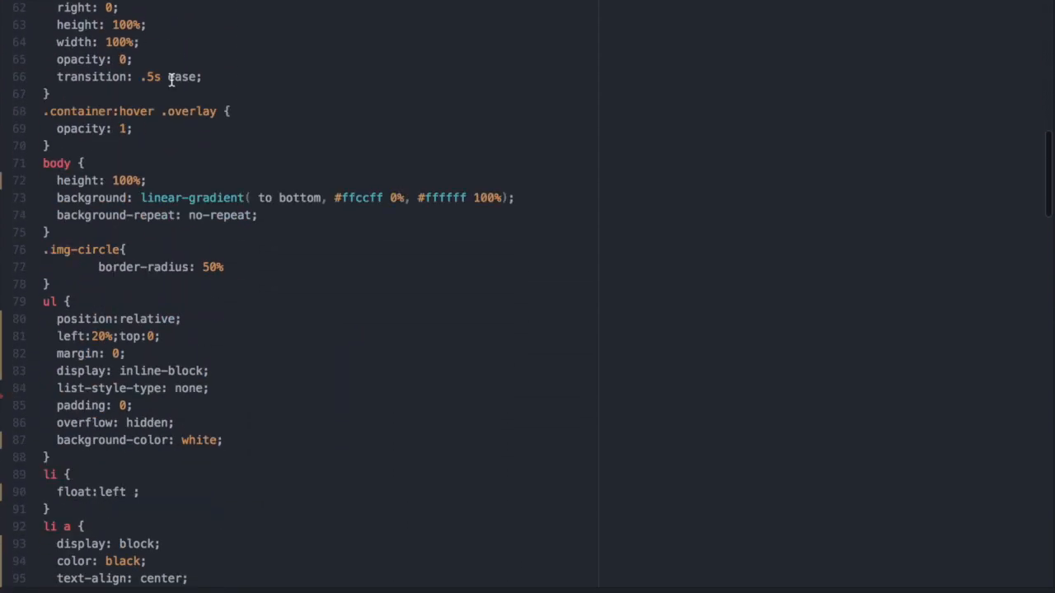
pyautogui.scroll(-3)
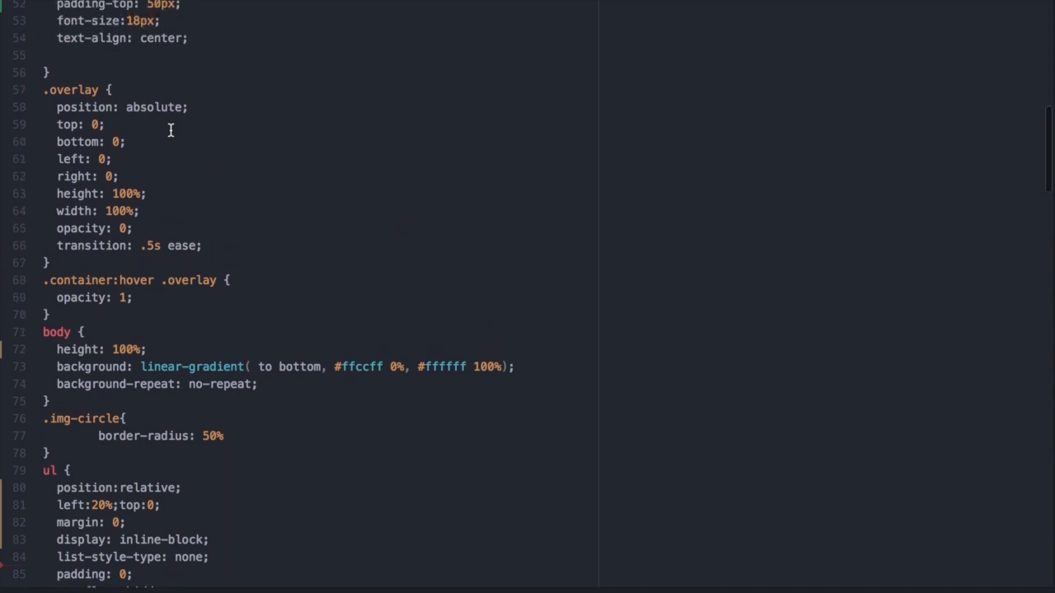
pyautogui.scroll(3)
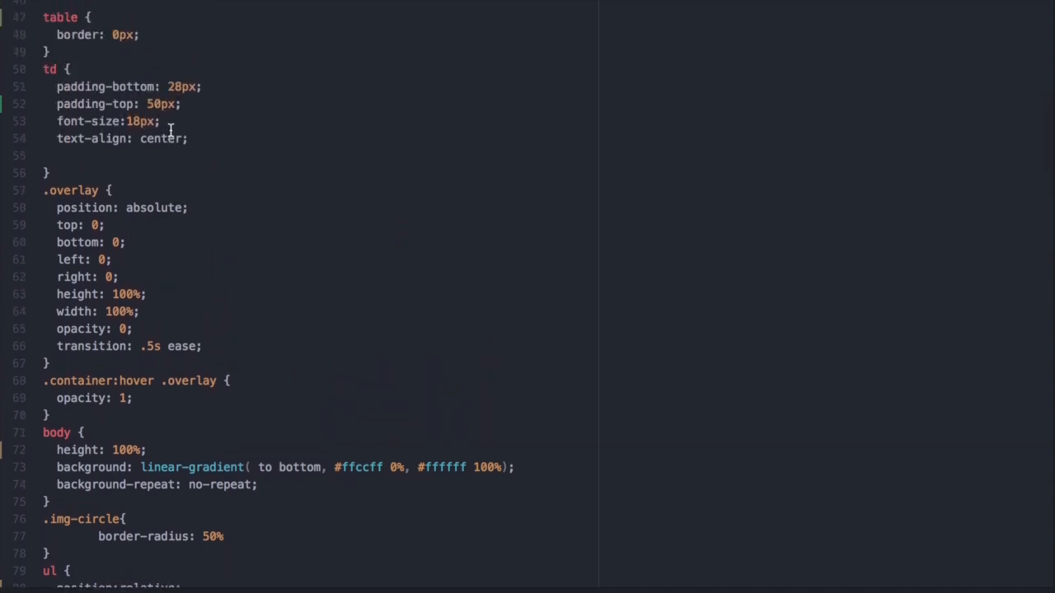
pyautogui.scroll(-3)
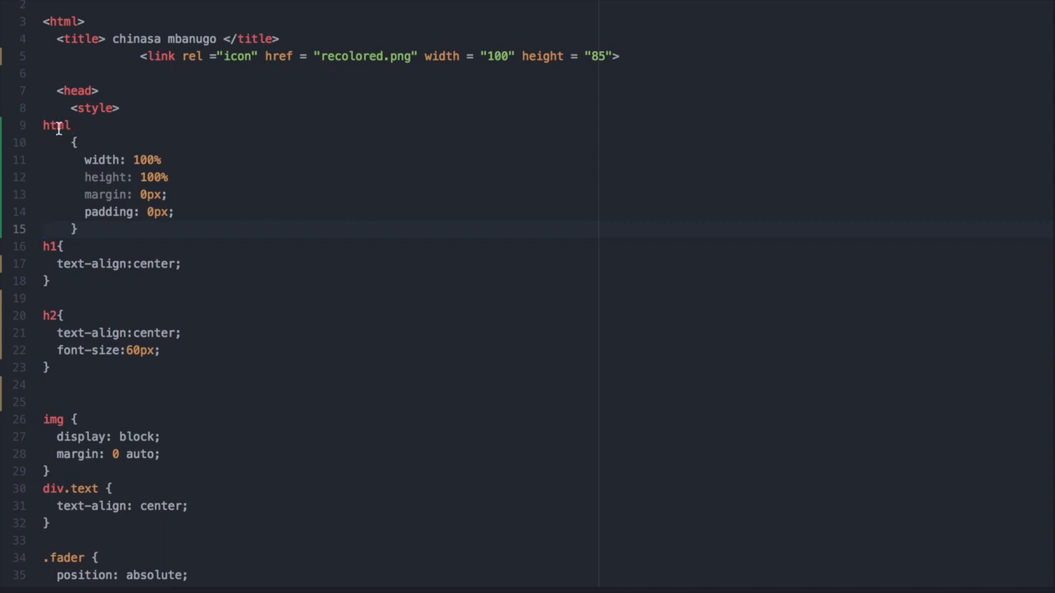
pyautogui.scroll(-3)
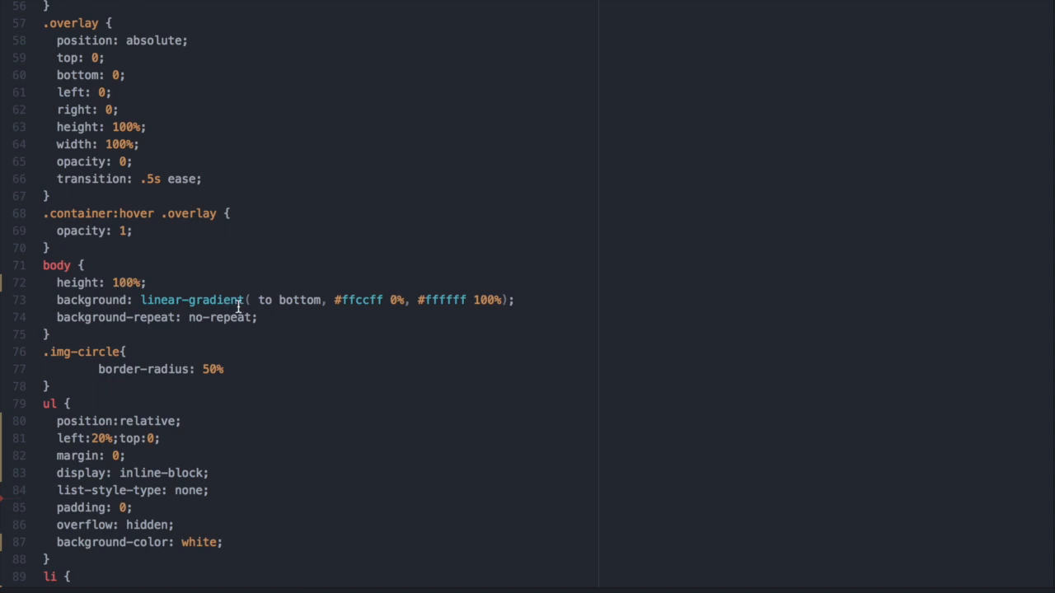
pyautogui.moveTo(76, 306)
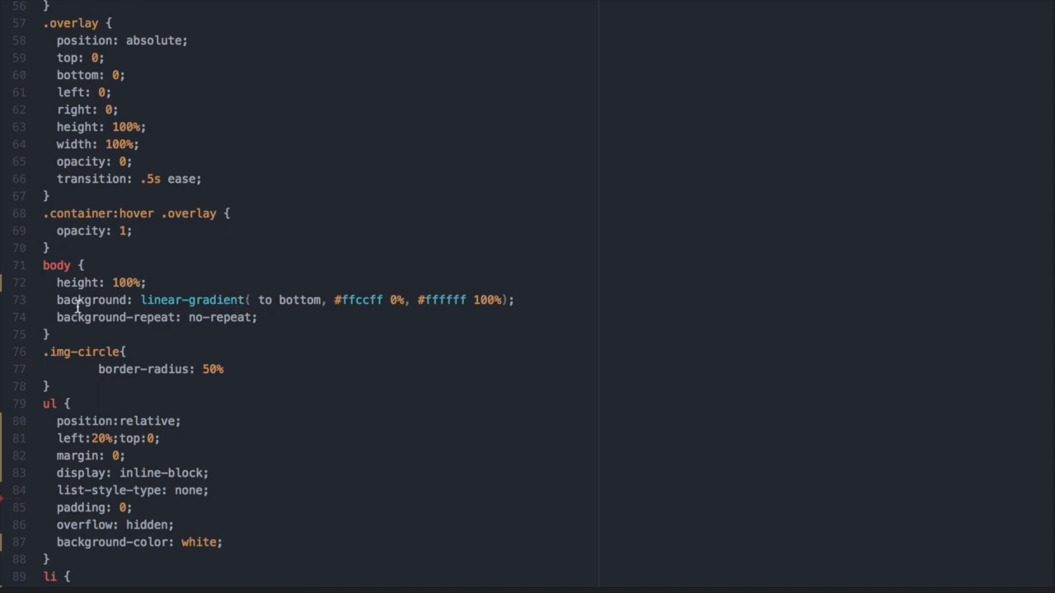
pyautogui.moveTo(233, 292)
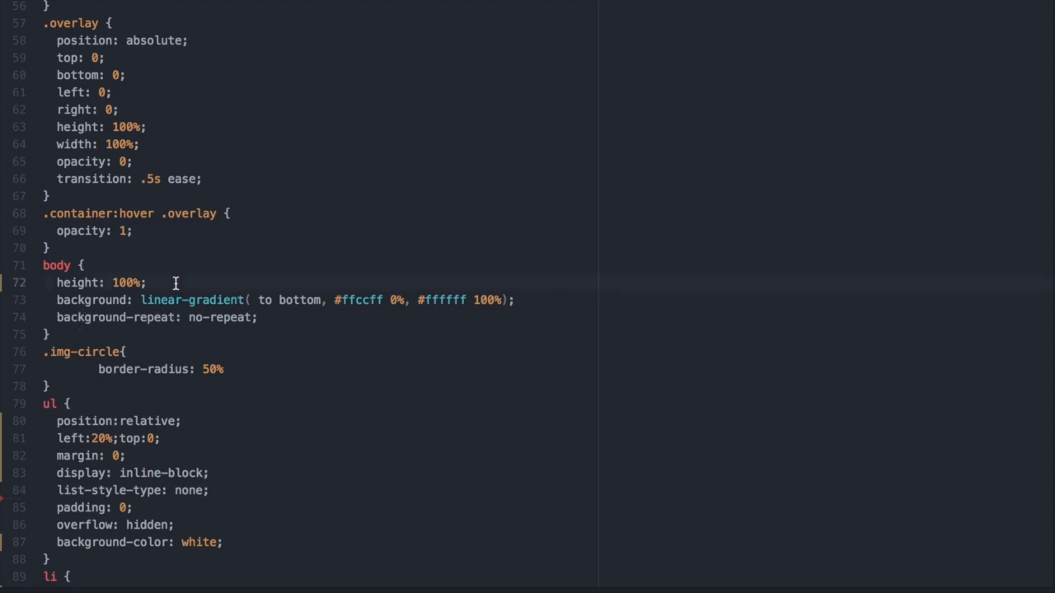
pyautogui.write('width')
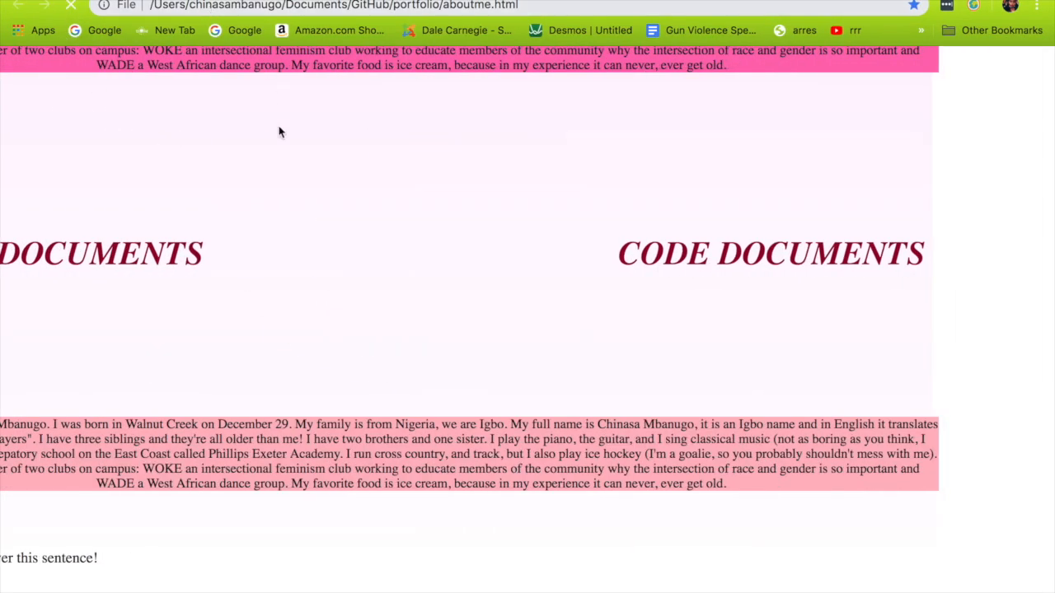
# - Scroll the reloaded About Me page in Chrome, where white space still shows at right
pyautogui.scroll(3)
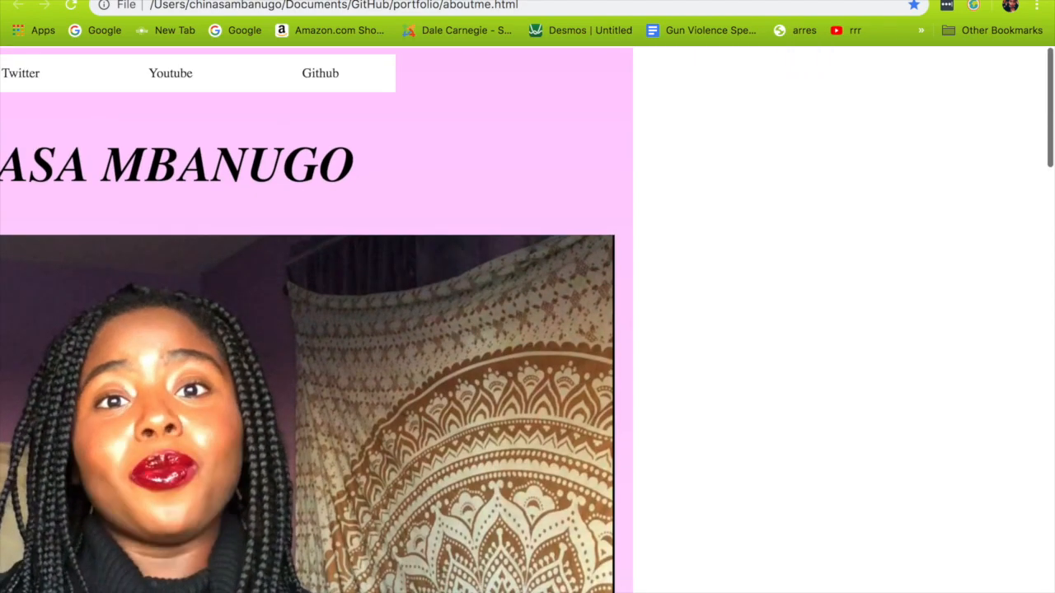
pyautogui.scroll(-3)
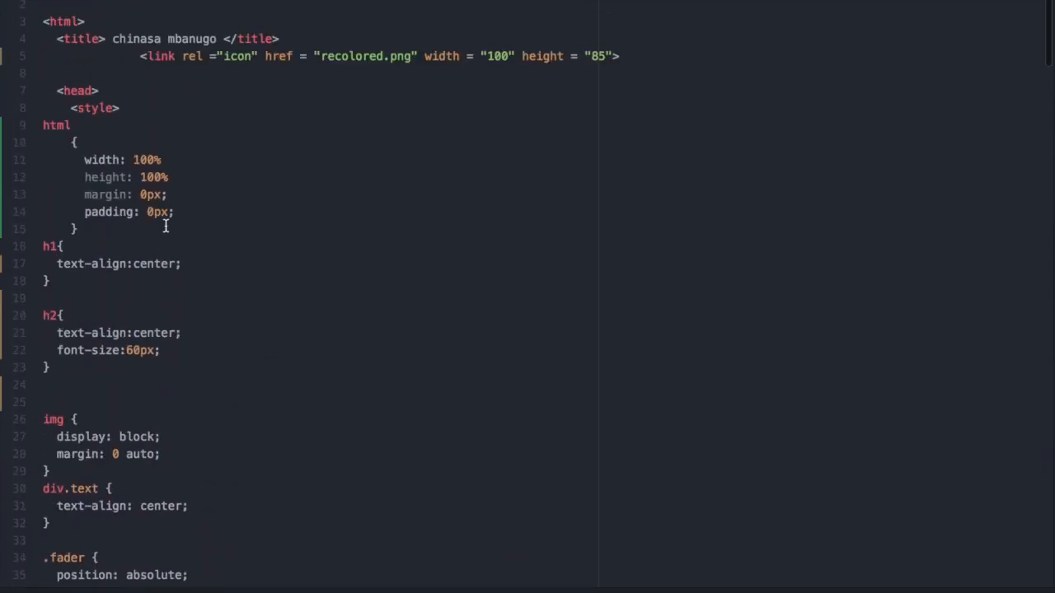
# - Add 'overflow-x: hidden;' to the html rule after padding: 0px
pyautogui.write('o')
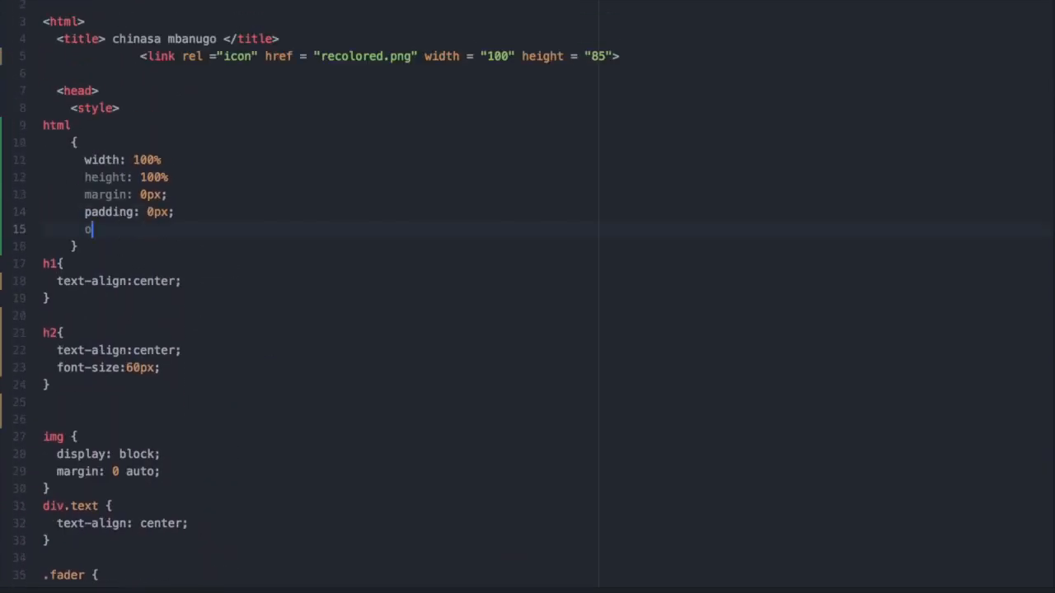
pyautogui.write('verflow-x')
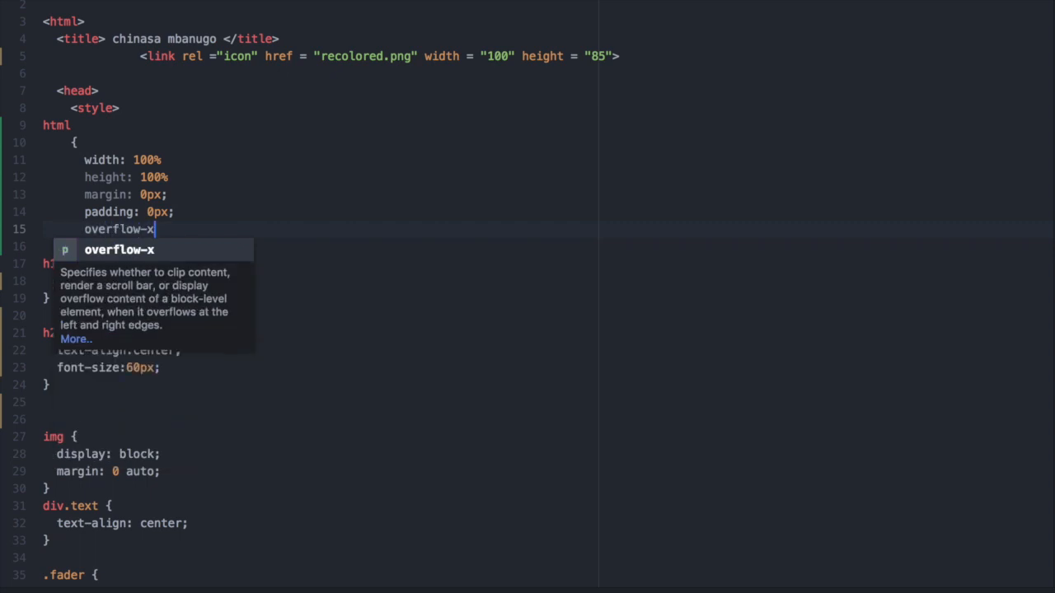
pyautogui.write(': hidden;')
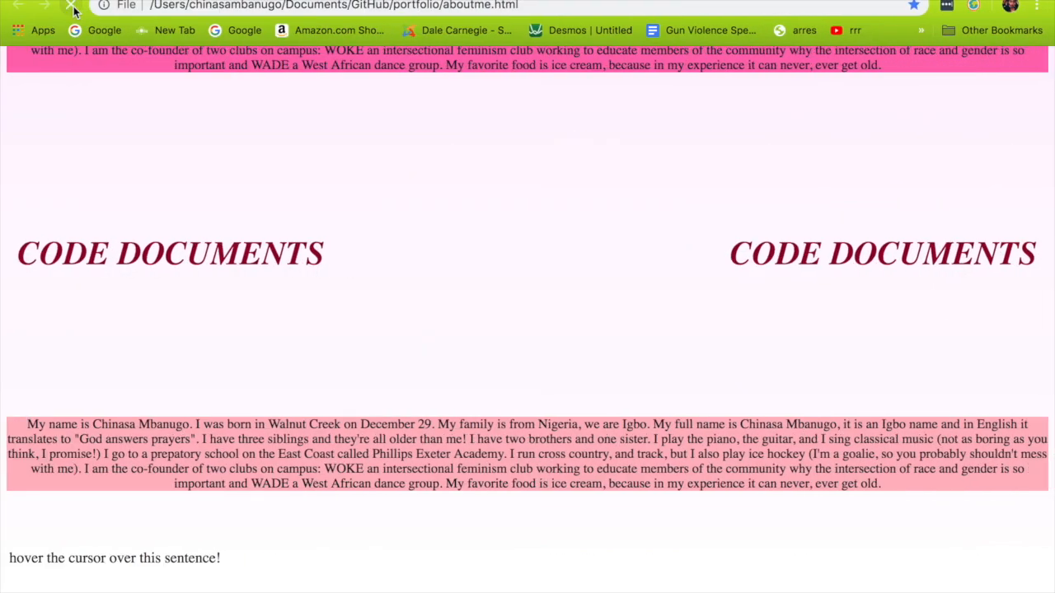
# - Scroll the reloaded About Me page to confirm every section spans full width
pyautogui.scroll(-3)
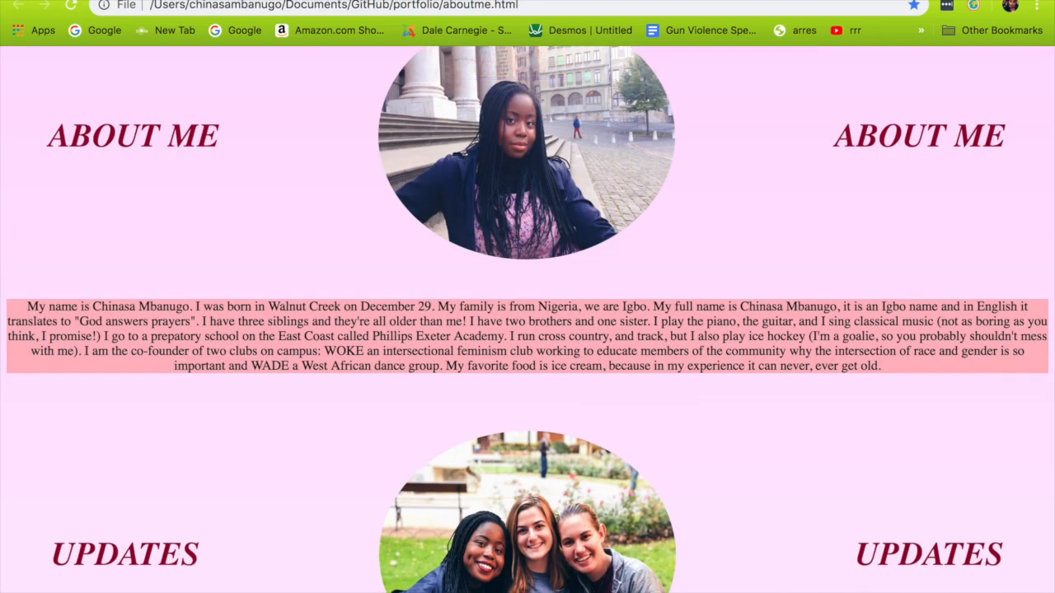
pyautogui.scroll(-3)
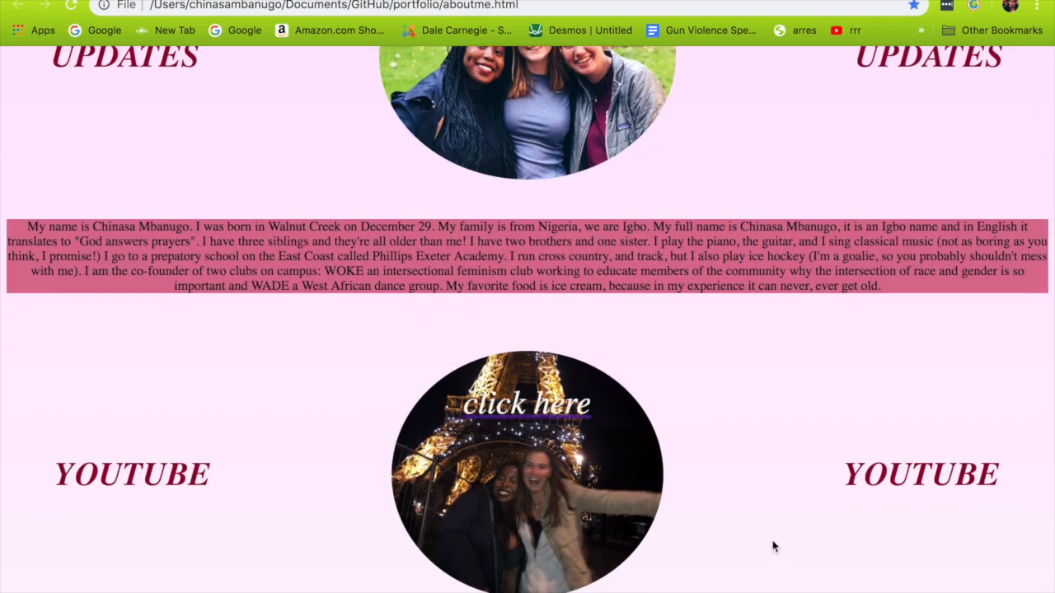
pyautogui.scroll(3)
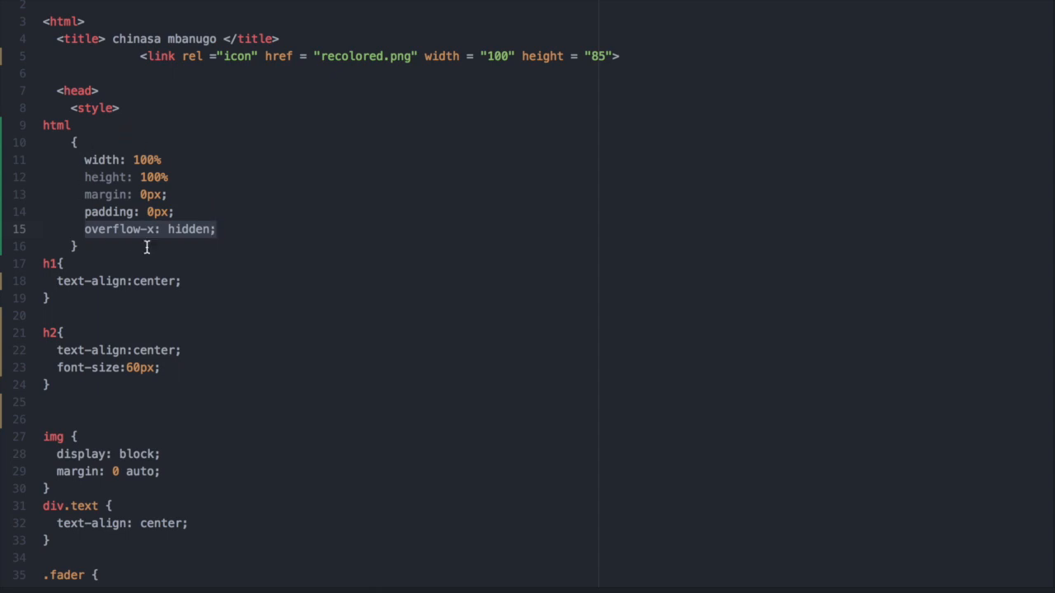
# - Place the cursor at the end of the overflow-x: hidden; line in Atom
pyautogui.click(217, 229)
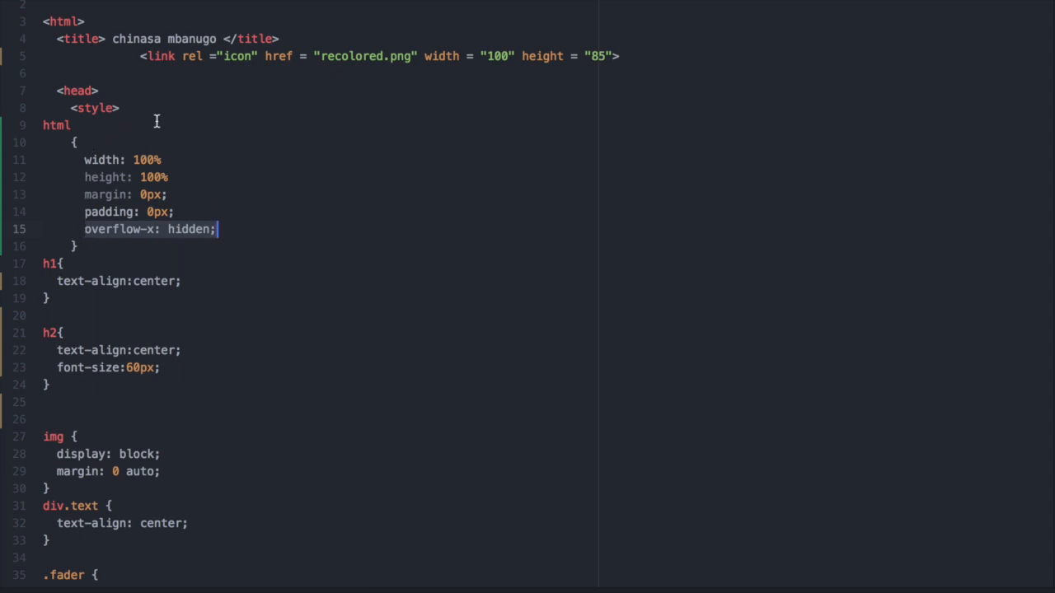